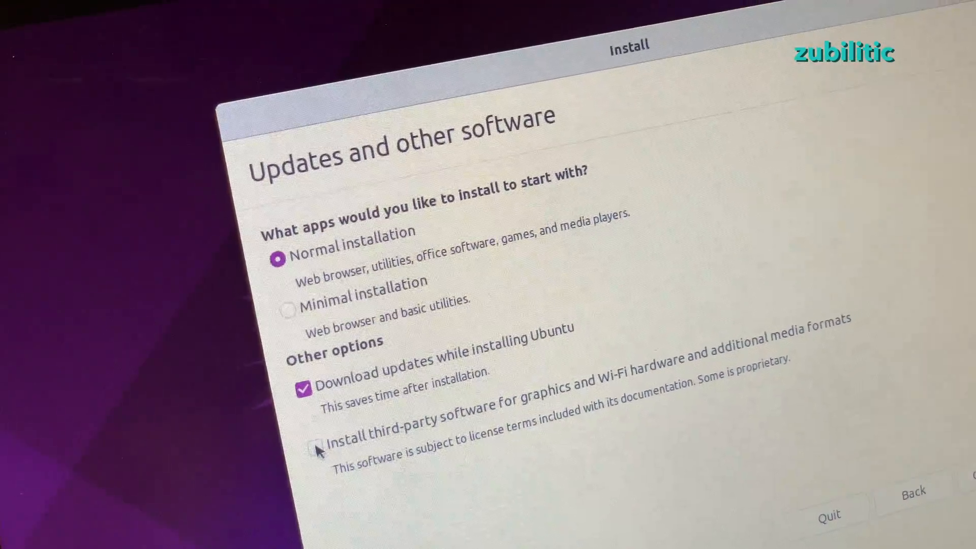
Step: Keep Normal installation and continue to the installation type page
left_click(319, 434)
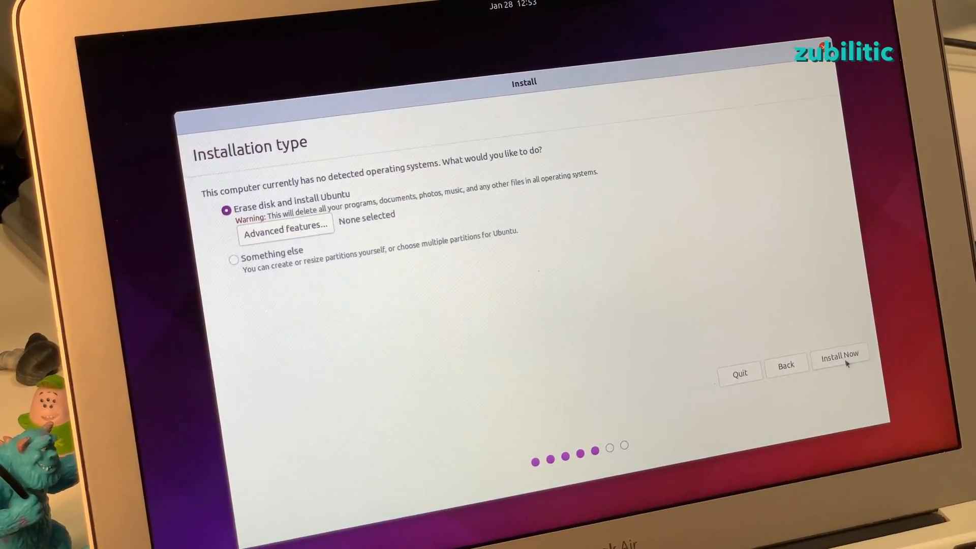
mouse_move(433, 230)
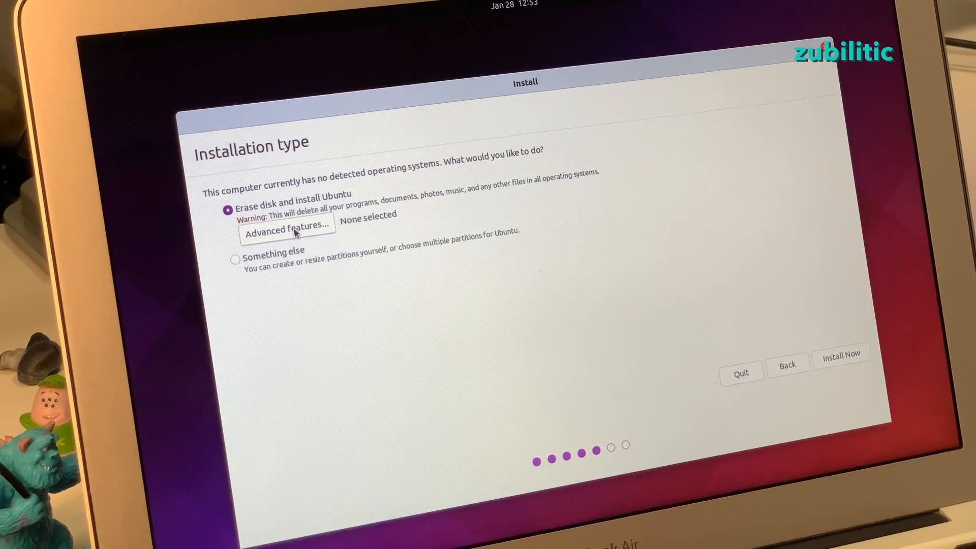
Step: Set Advanced features to Erase disk and use ZFS, then confirm Install Now
left_click(286, 228)
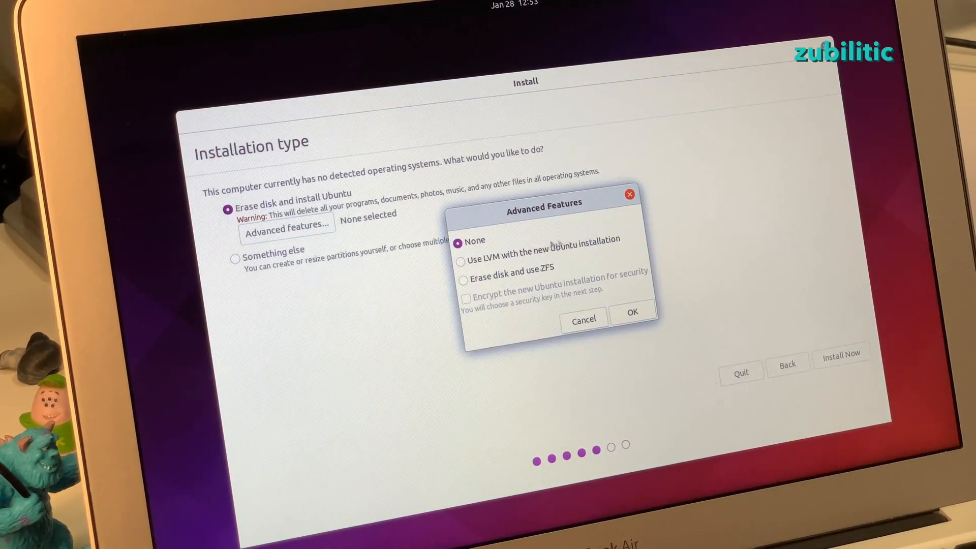
left_click(458, 250)
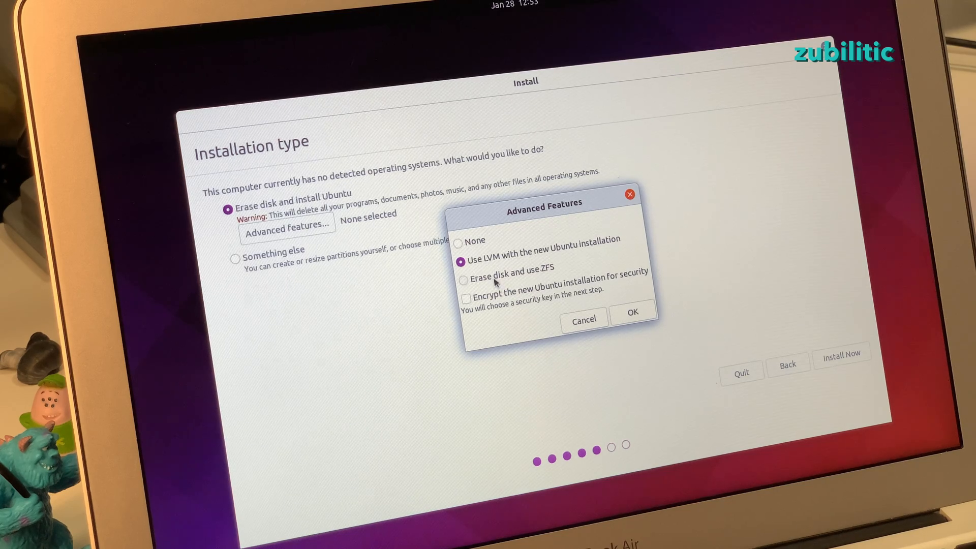
left_click(461, 271)
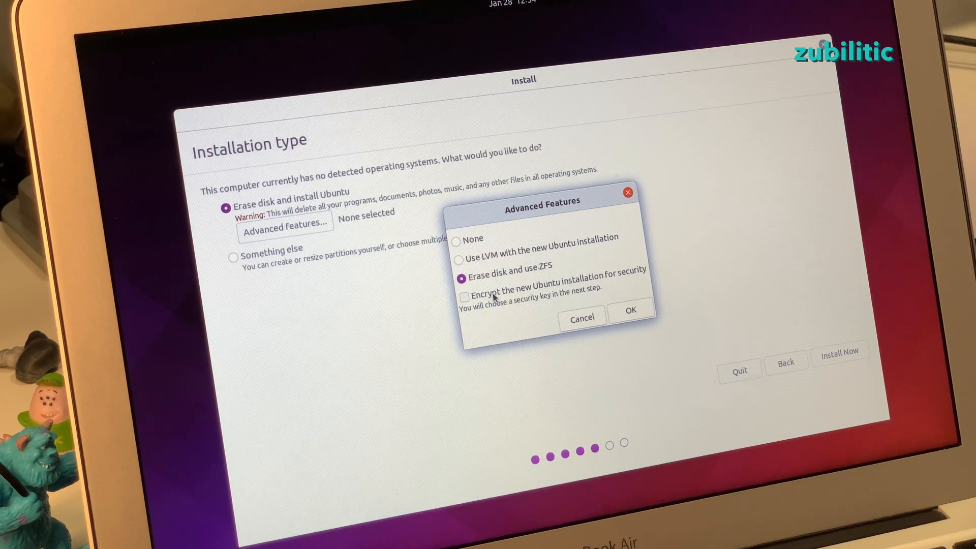
left_click(629, 310)
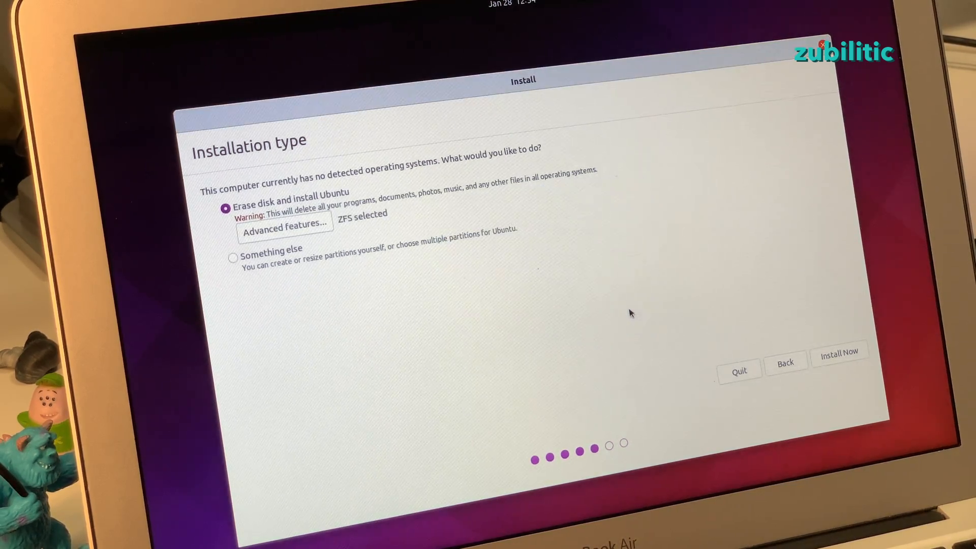
left_click(837, 350)
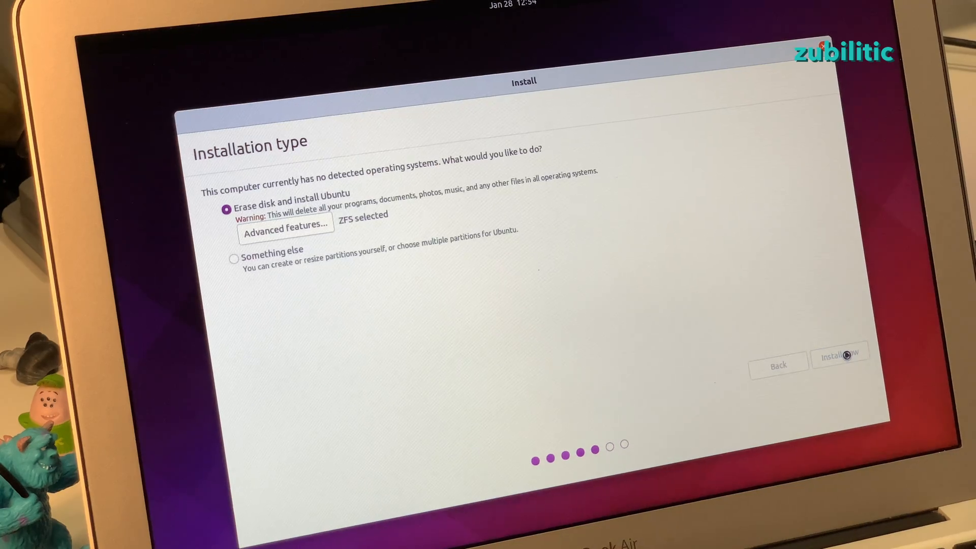
left_click(839, 354)
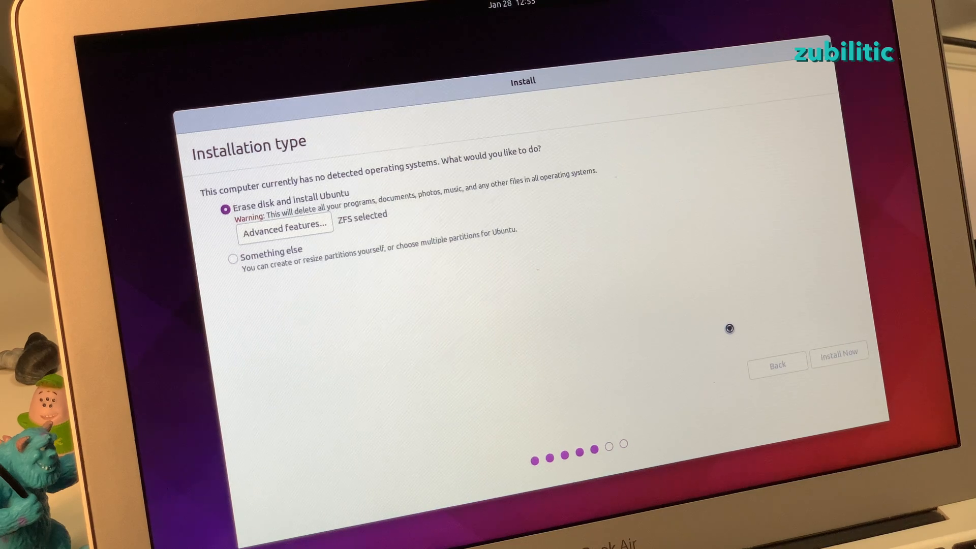
Step: Confirm disk changes, keep New York time zone, and submit the account details
left_click(838, 351)
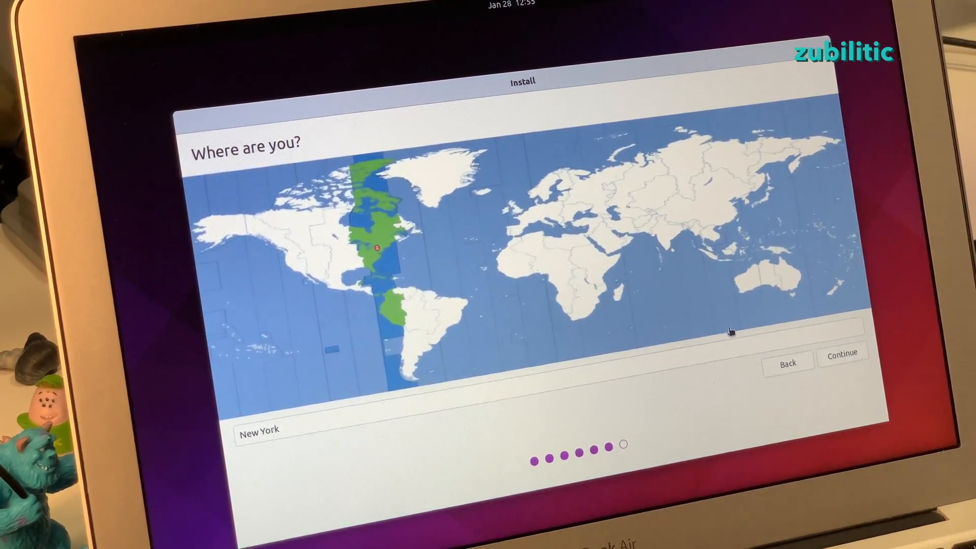
left_click(841, 352)
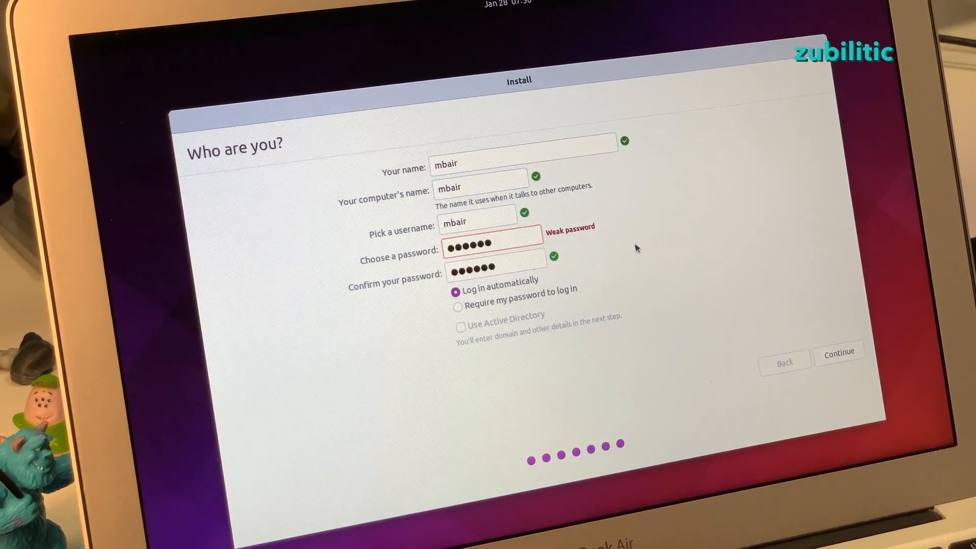
left_click(838, 352)
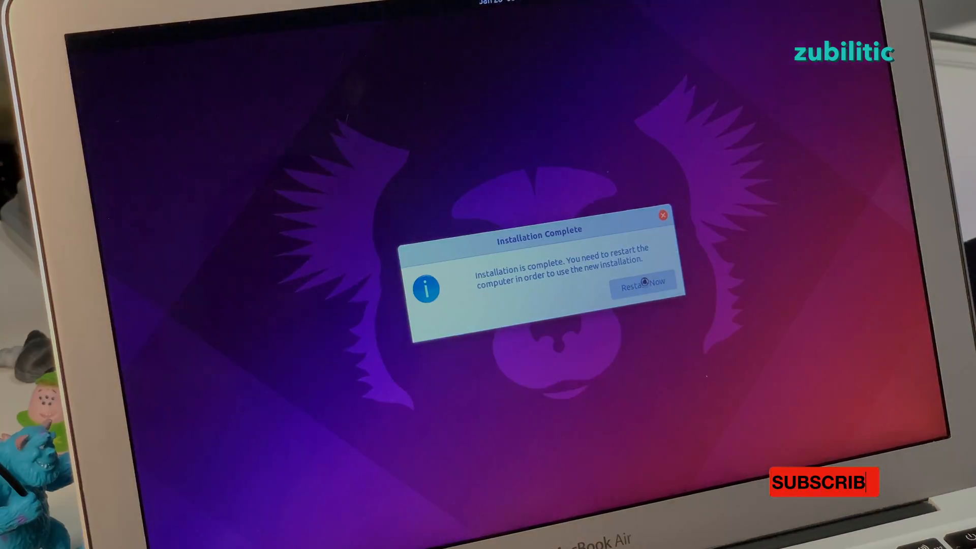
Step: Restart, then page through Welcome past Help improve Ubuntu and Privacy
left_click(642, 280)
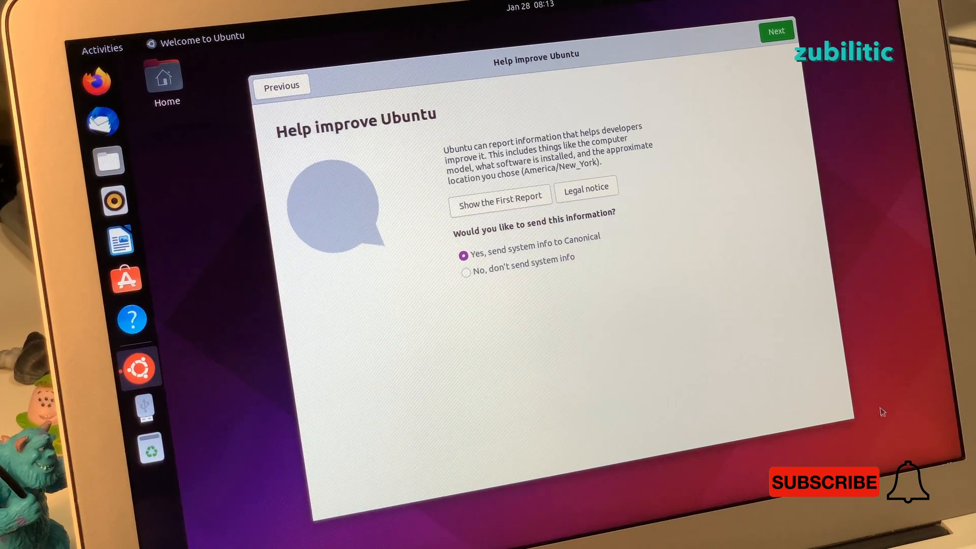
left_click(775, 31)
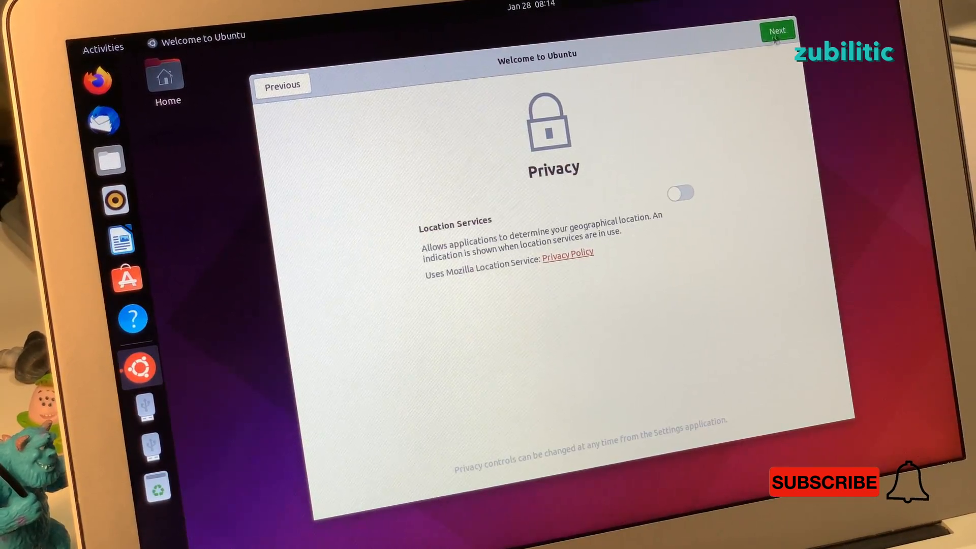
left_click(776, 31)
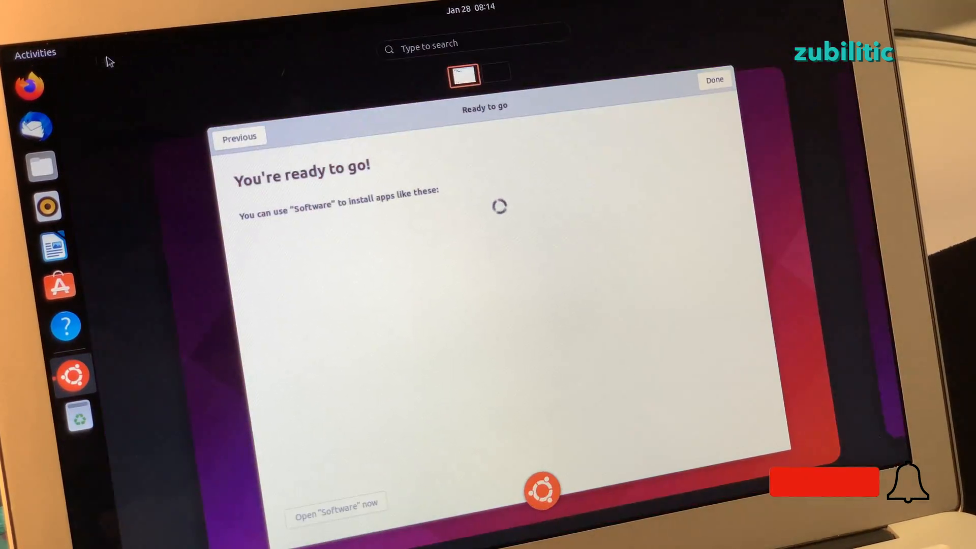
left_click(473, 44)
type("s")
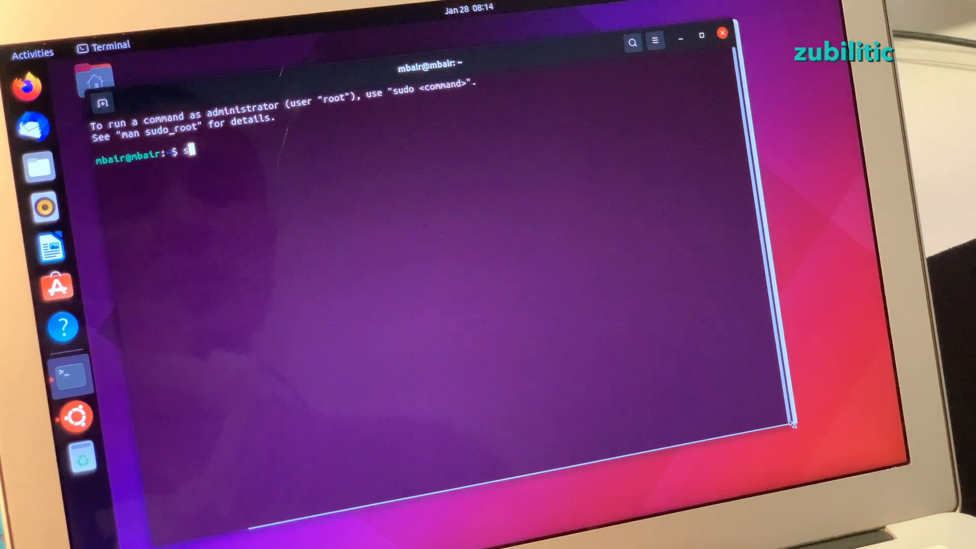
Step: Get a root shell with sudo su - and run apt update
type("udo su -")
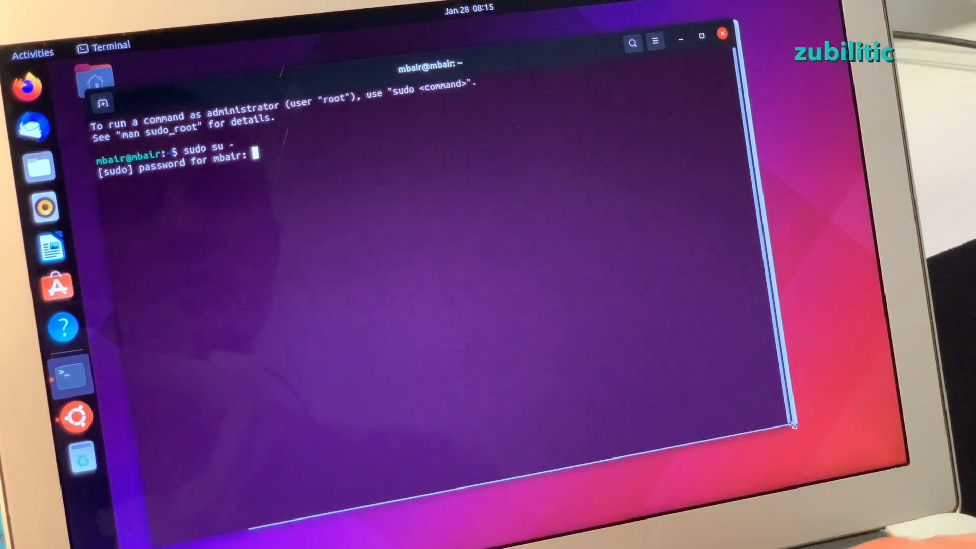
type("apt update")
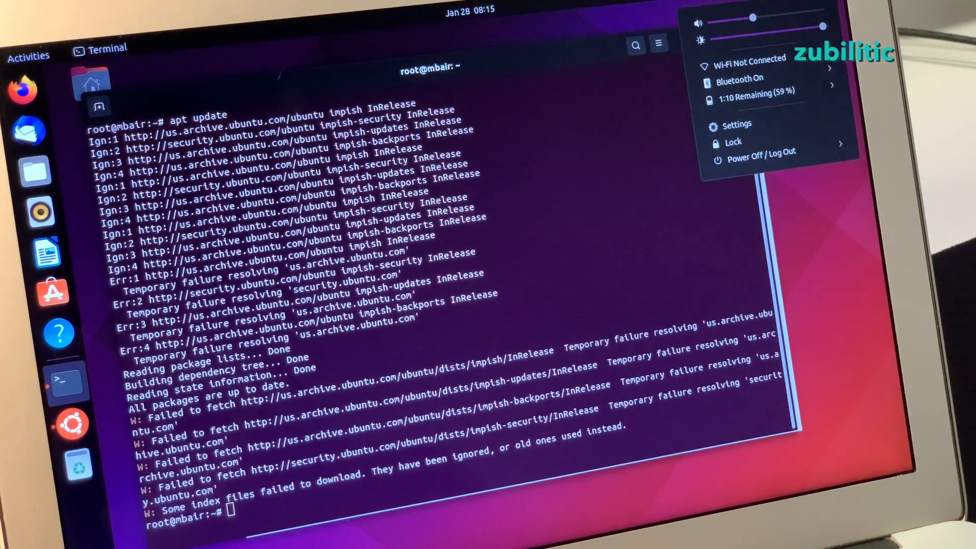
Step: Connect the laptop to a visible network from the Settings Wi-Fi page
left_click(739, 66)
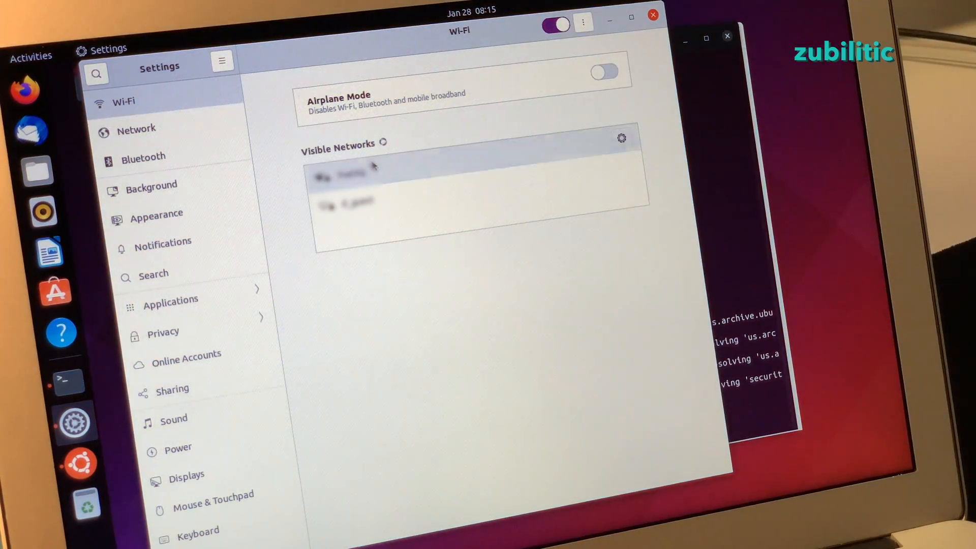
left_click(339, 174)
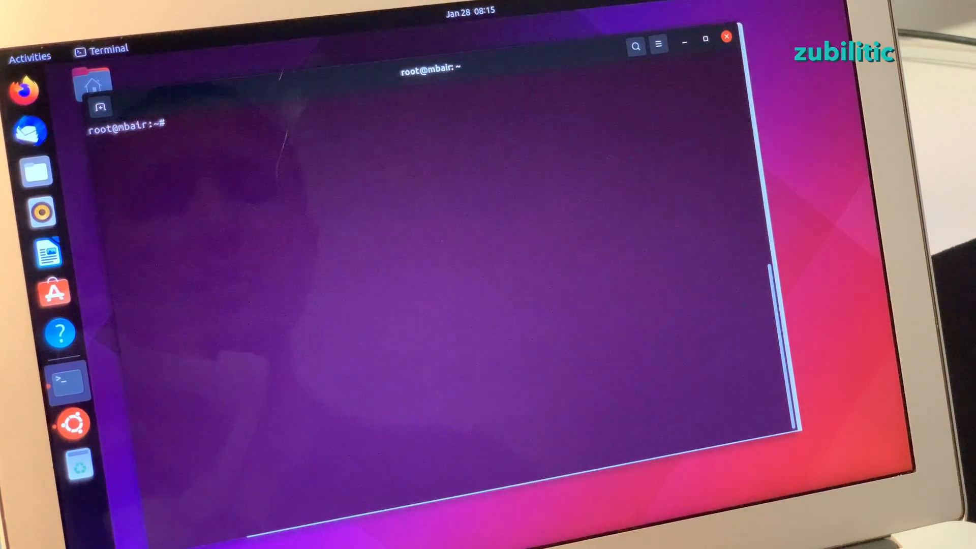
Step: Rerun apt update and install gnome-shell-extensions with apt install
type("apt update")
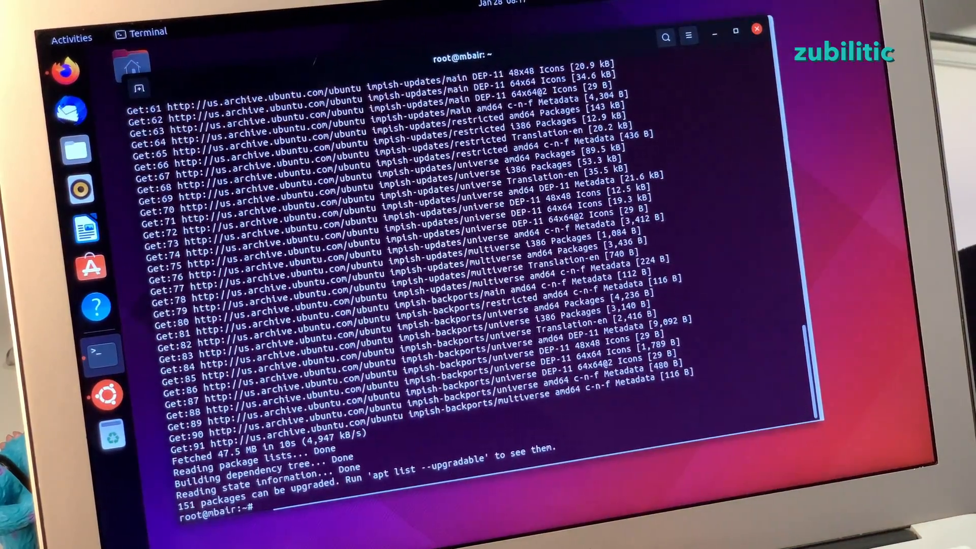
type("apt install gnome-")
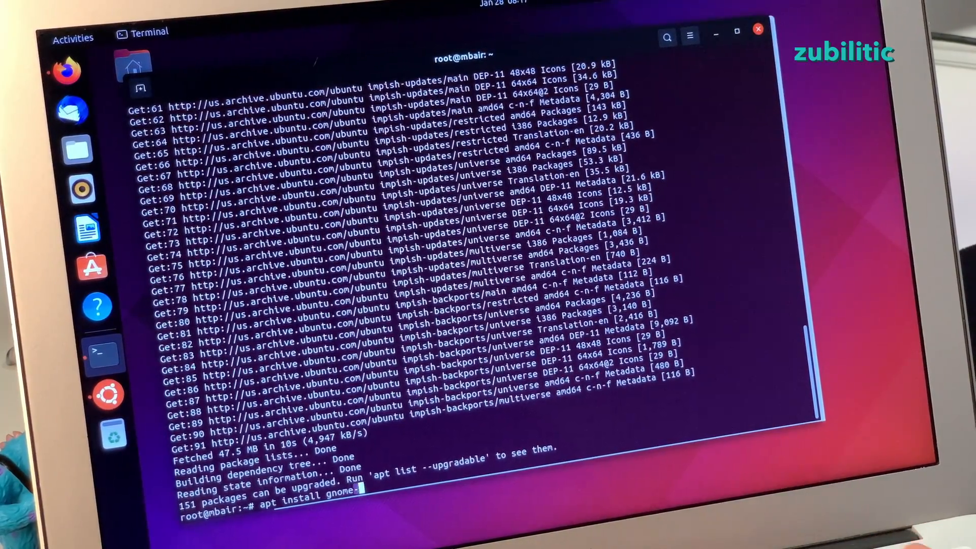
type("shell-extensions")
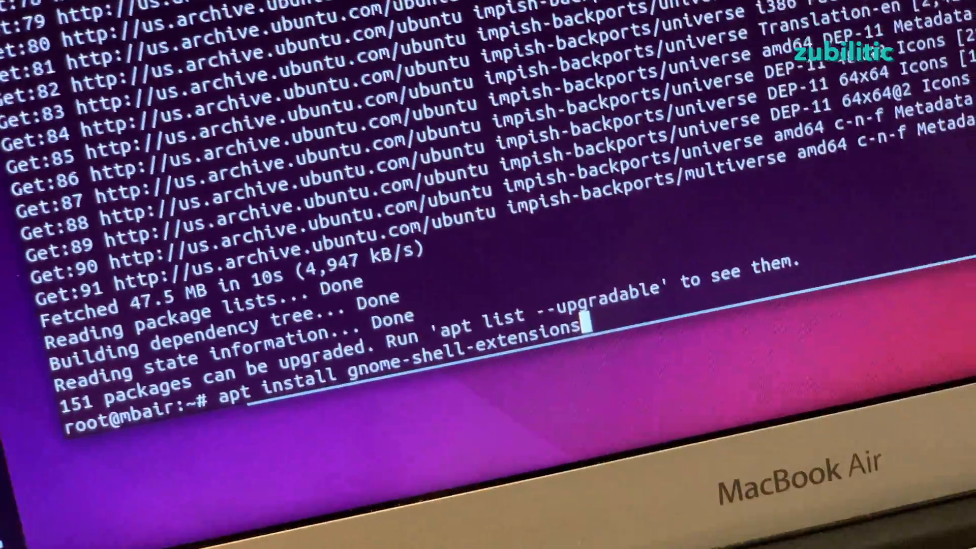
key("Return")
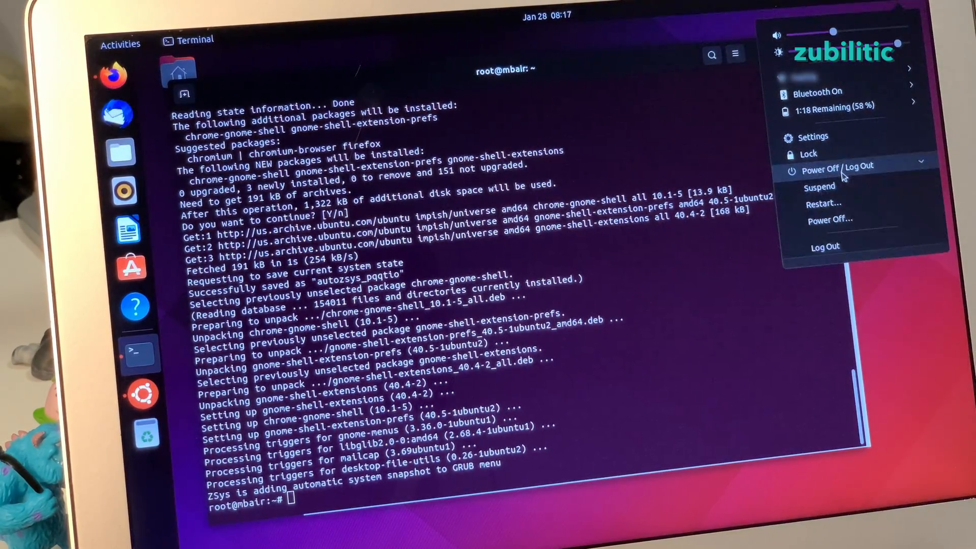
Step: Log out and select the single user account on the login screen
left_click(825, 247)
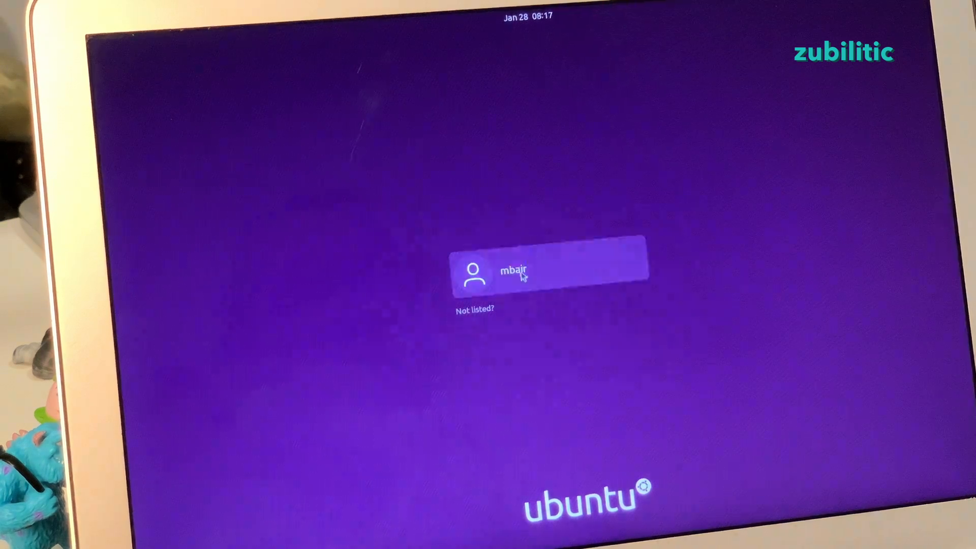
left_click(549, 274)
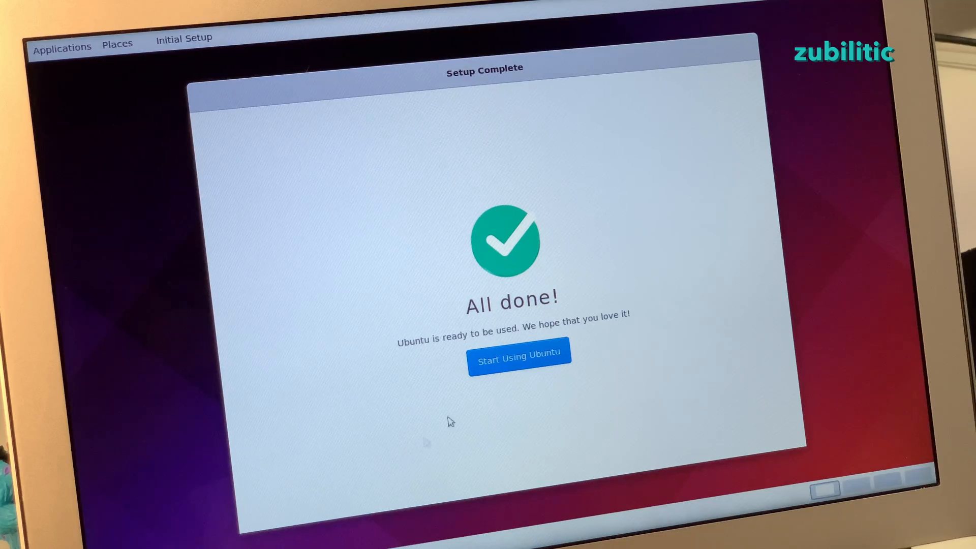
Step: Finish initial setup and view the File Systems tab in System Monitor
left_click(519, 360)
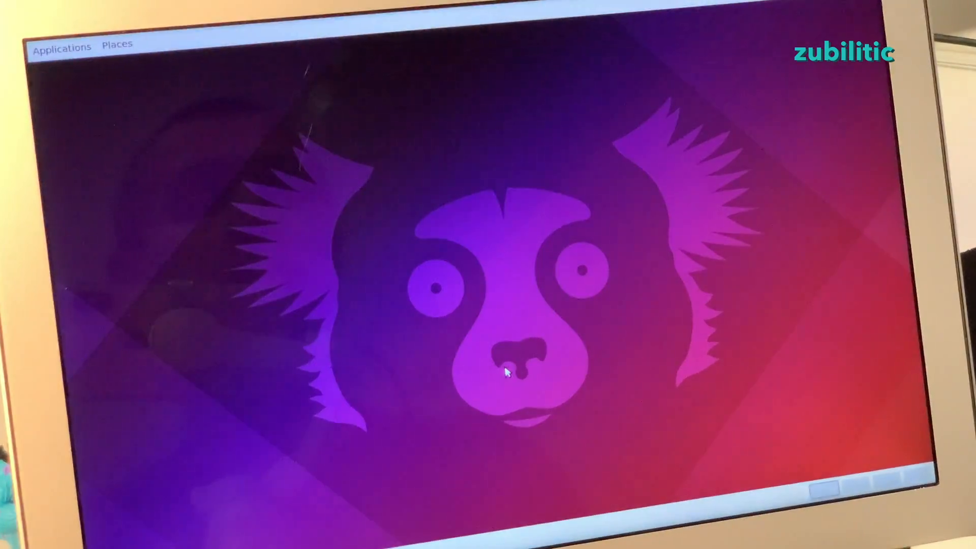
left_click(61, 47)
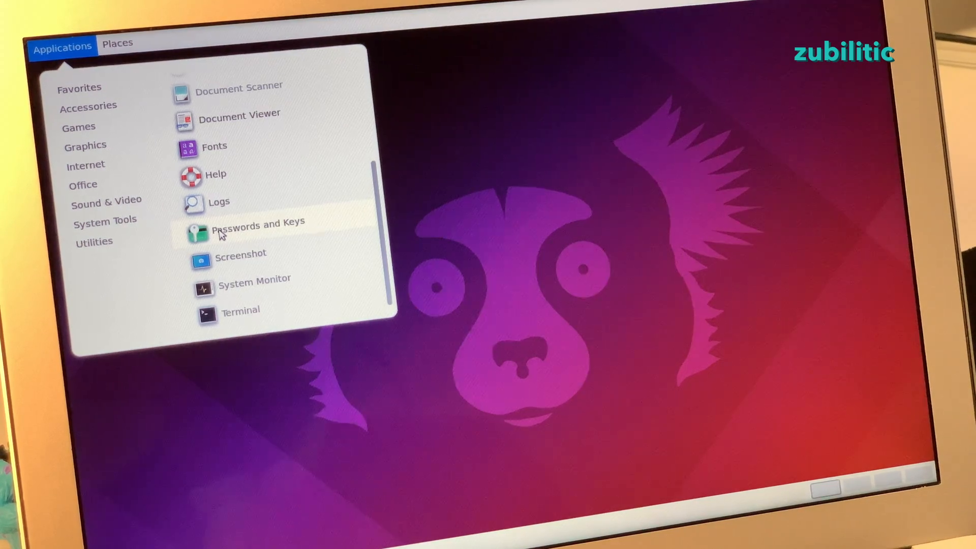
mouse_move(266, 287)
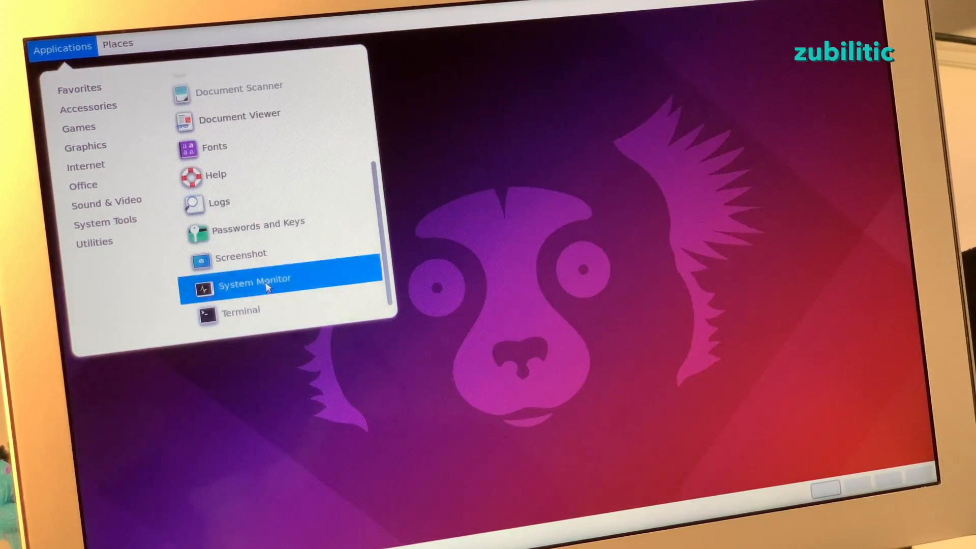
left_click(254, 288)
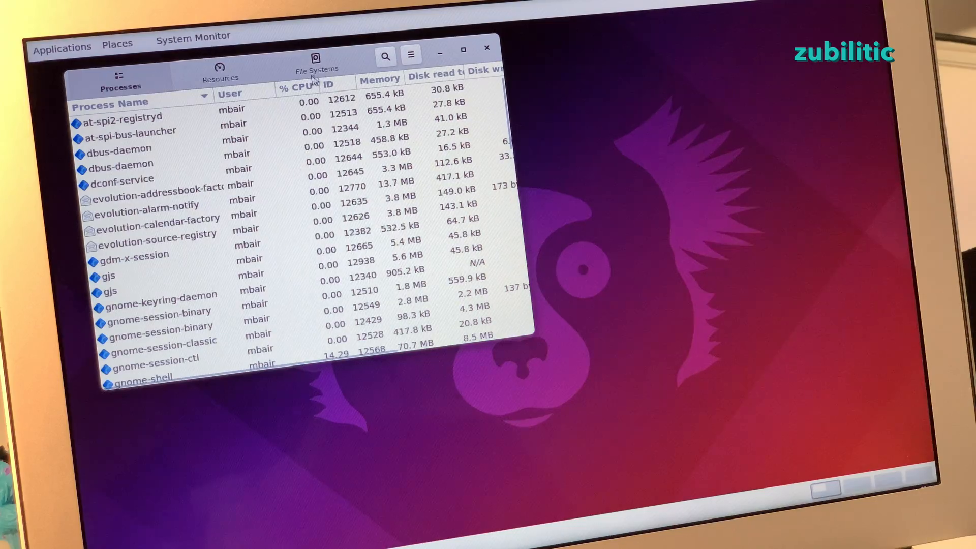
left_click(220, 70)
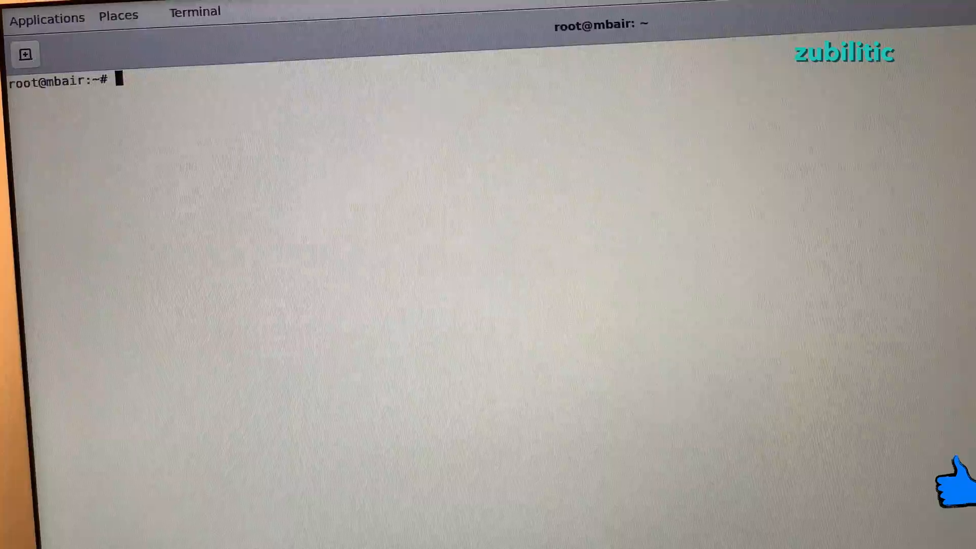
Step: Run zpool status and zfs list to check bpool and rpool datasets
type("zpool status")
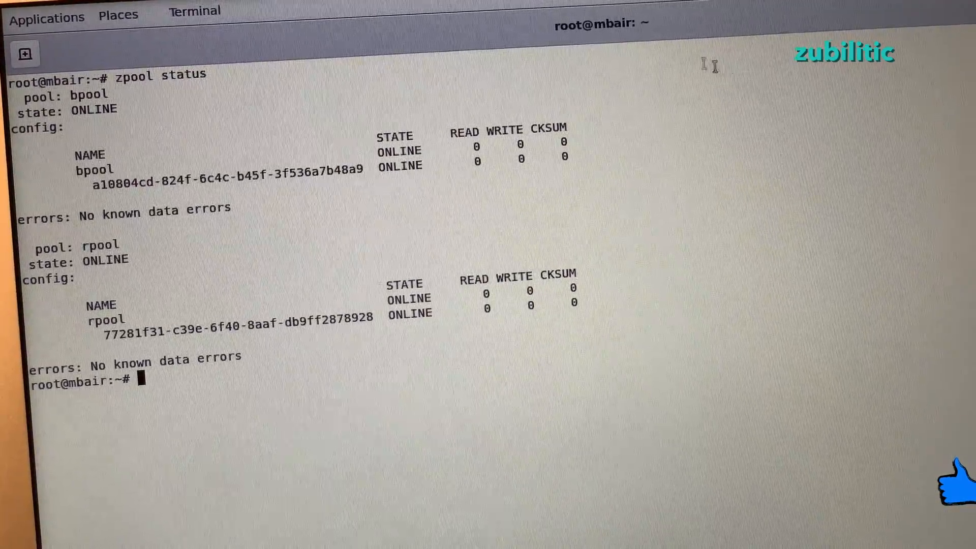
double_click(102, 243)
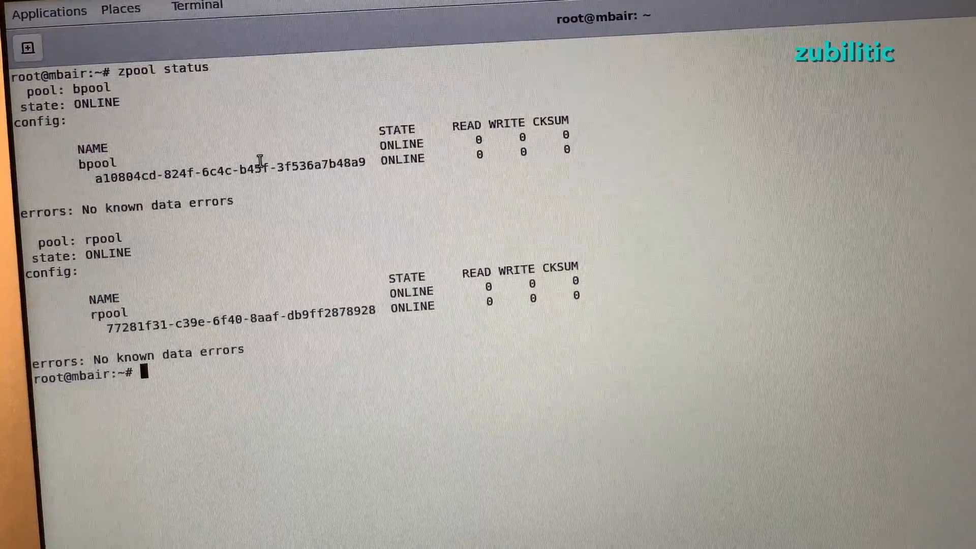
type("zfs list")
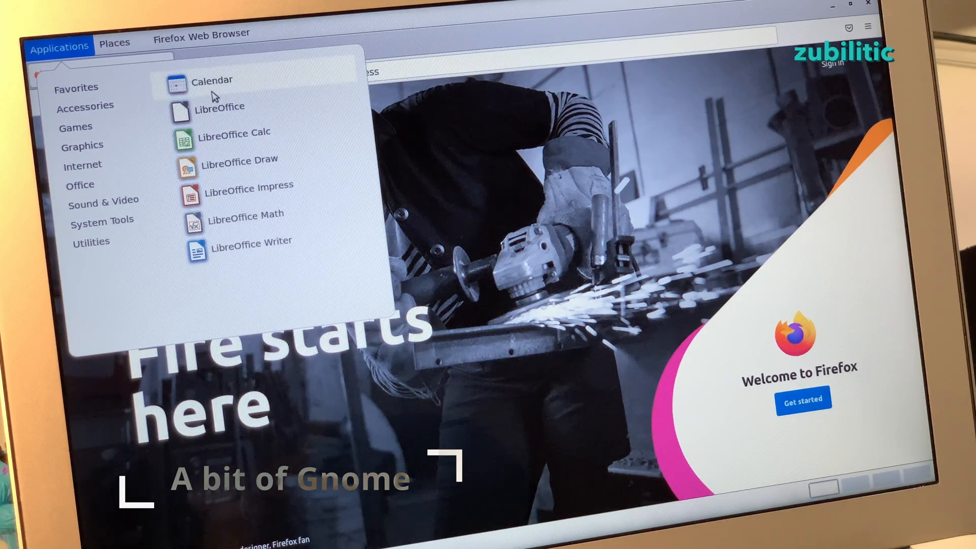
mouse_move(224, 123)
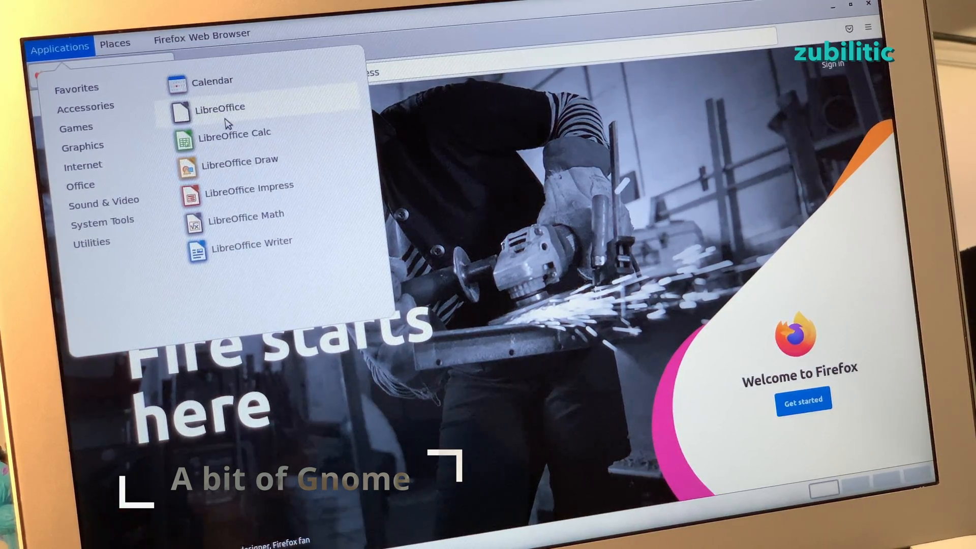
Step: Launch Software Updater from System Tools, install the 540.5 MB of updates, and show progress details
left_click(102, 219)
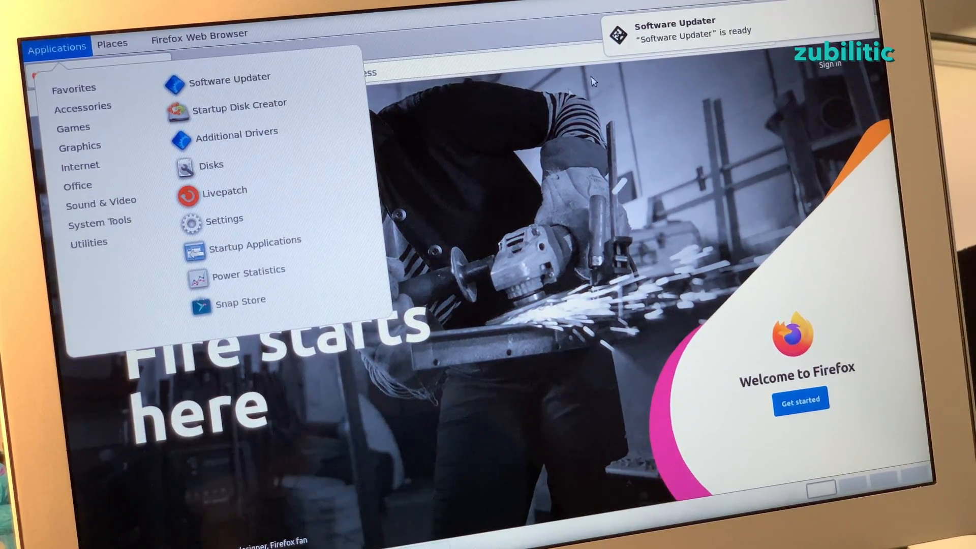
left_click(685, 30)
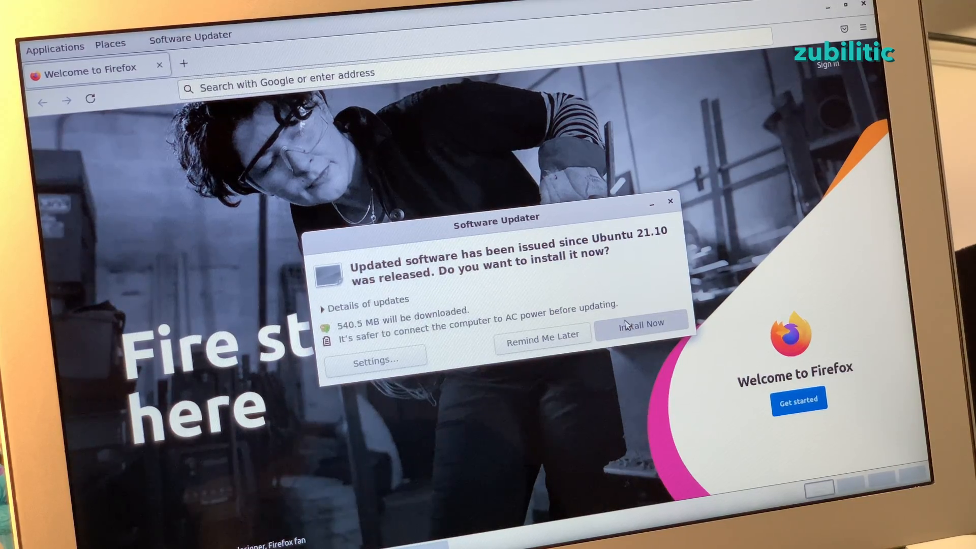
left_click(641, 323)
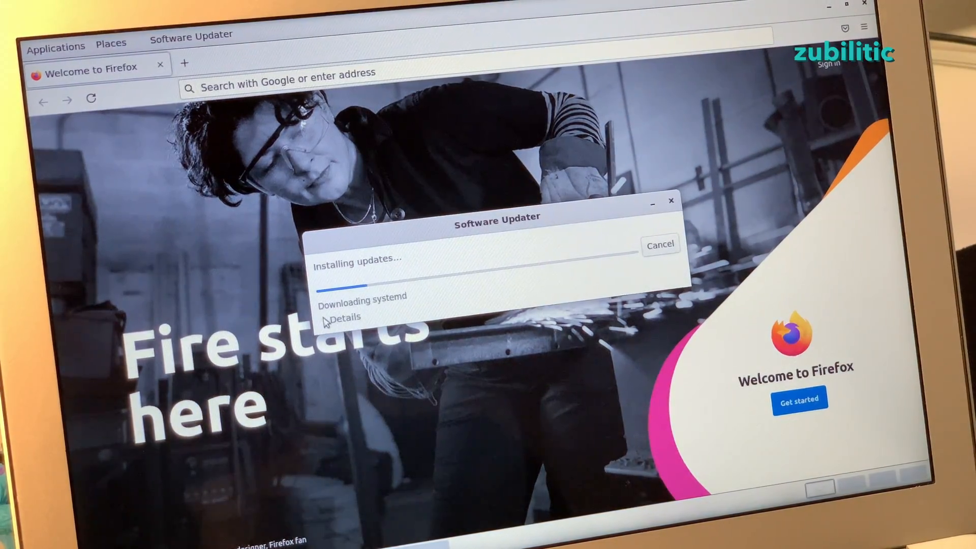
left_click(342, 316)
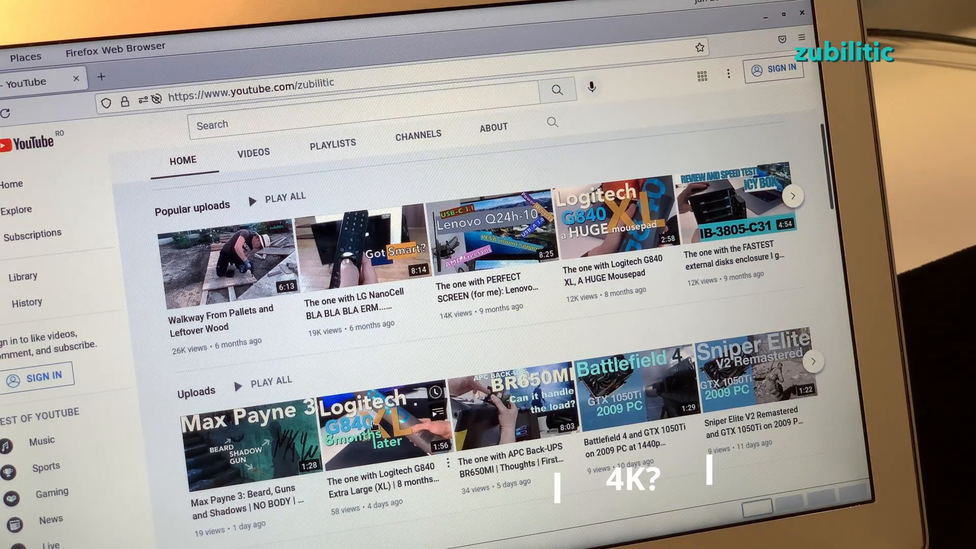
Step: Play the Logitech G840 XL mousepad video at 2160p60 4K quality in fullscreen
left_click(376, 417)
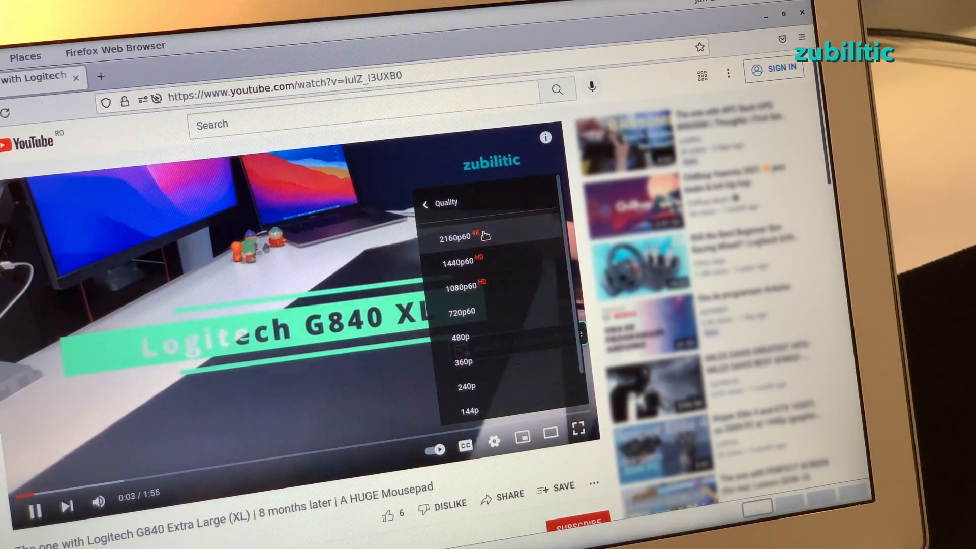
left_click(581, 428)
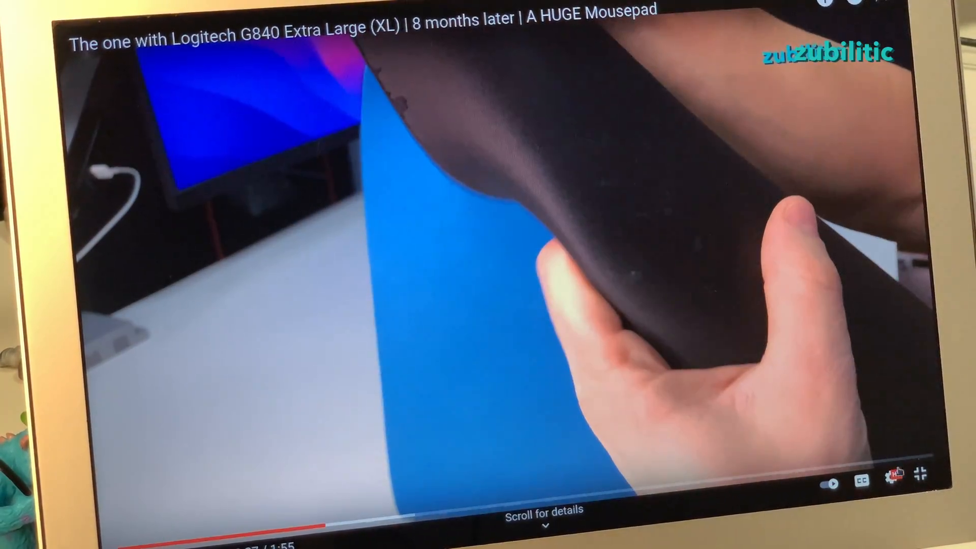
left_click(890, 482)
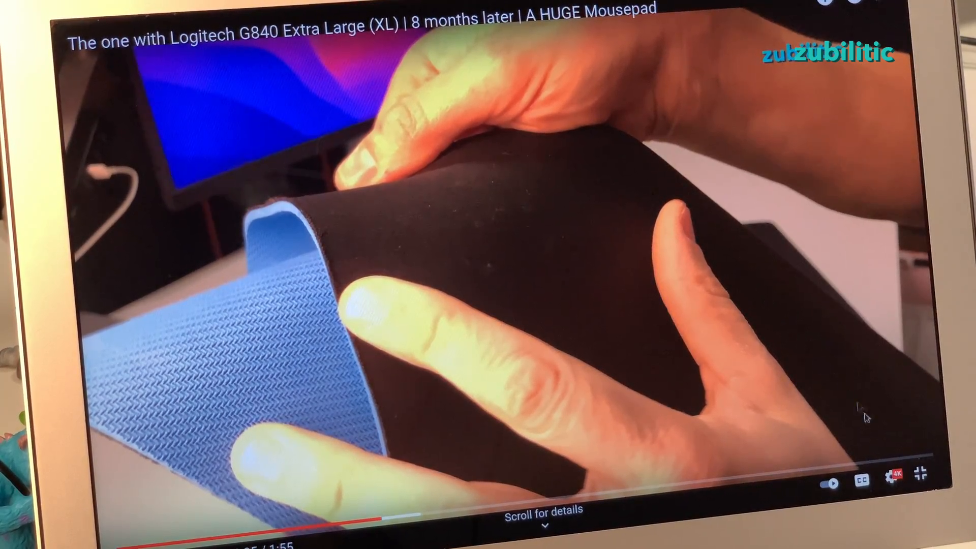
left_click(880, 484)
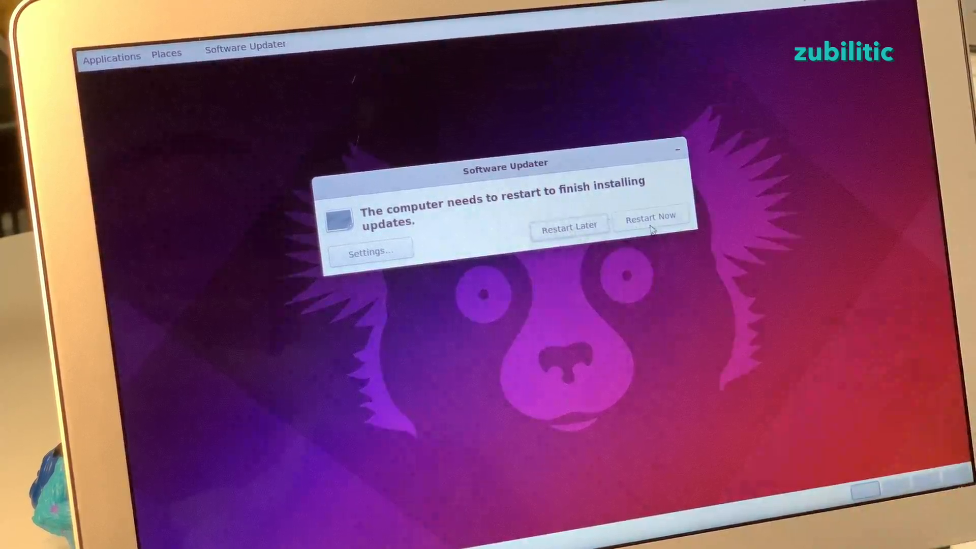
Step: Restart the computer from Software Updater, then adjust screen brightness with the F5 key
left_click(370, 251)
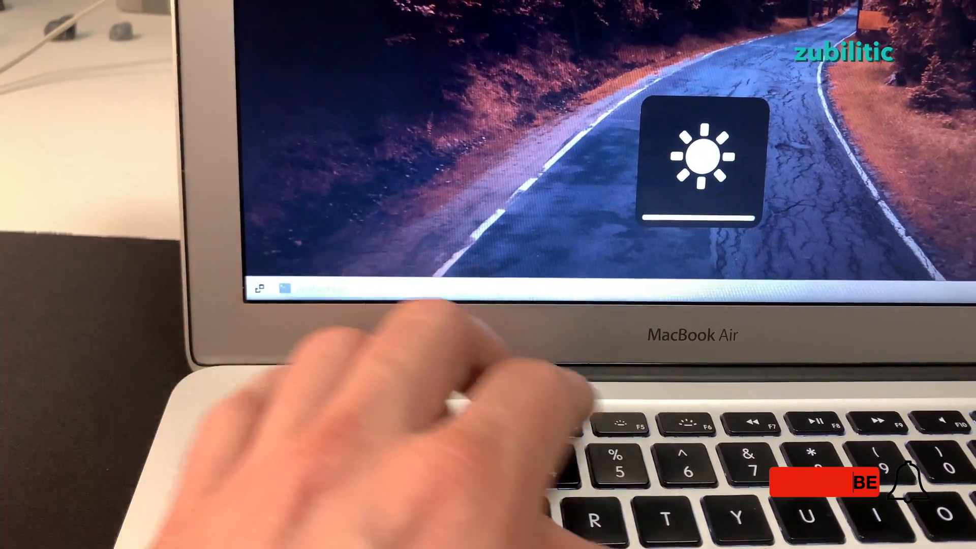
key("F5")
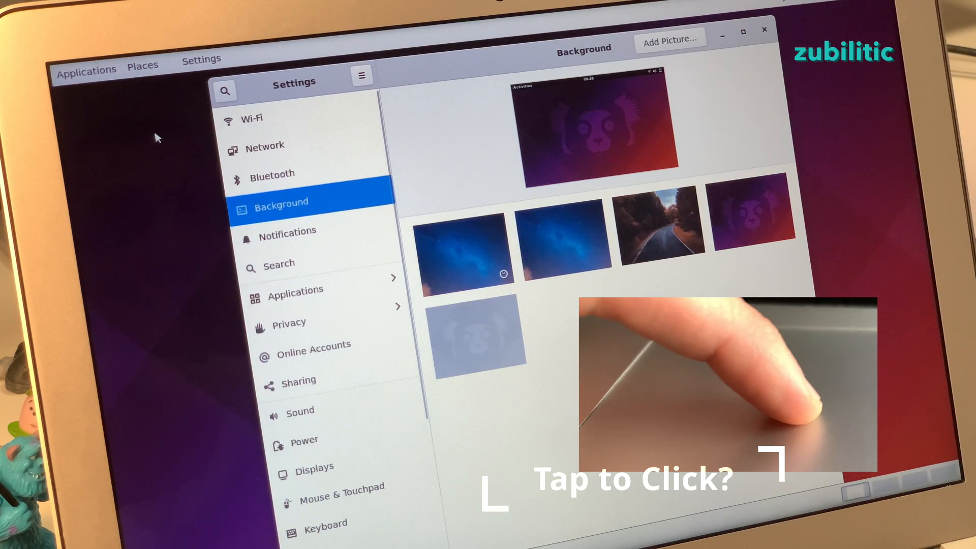
Step: Turn on Tap to Click on the Settings Mouse & Touchpad page
left_click(142, 59)
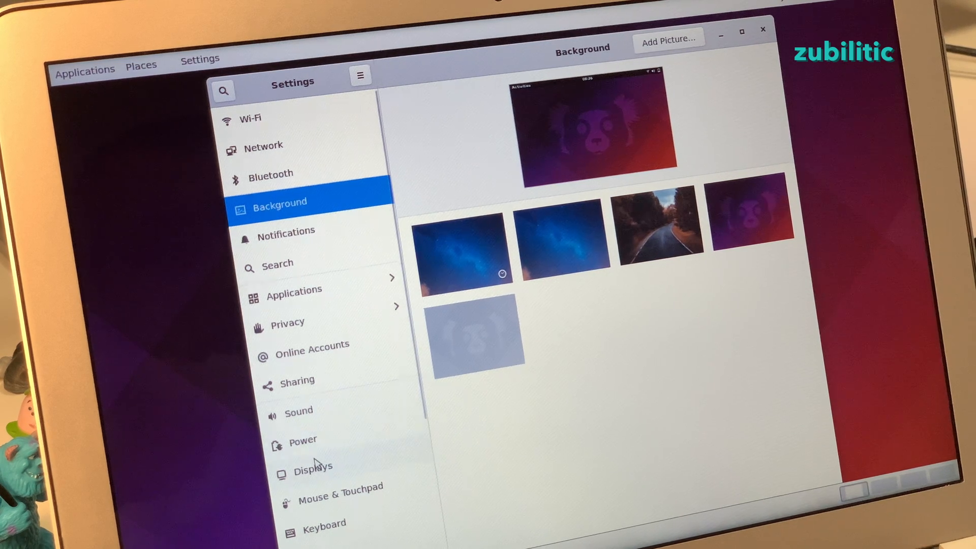
scroll("down", 3)
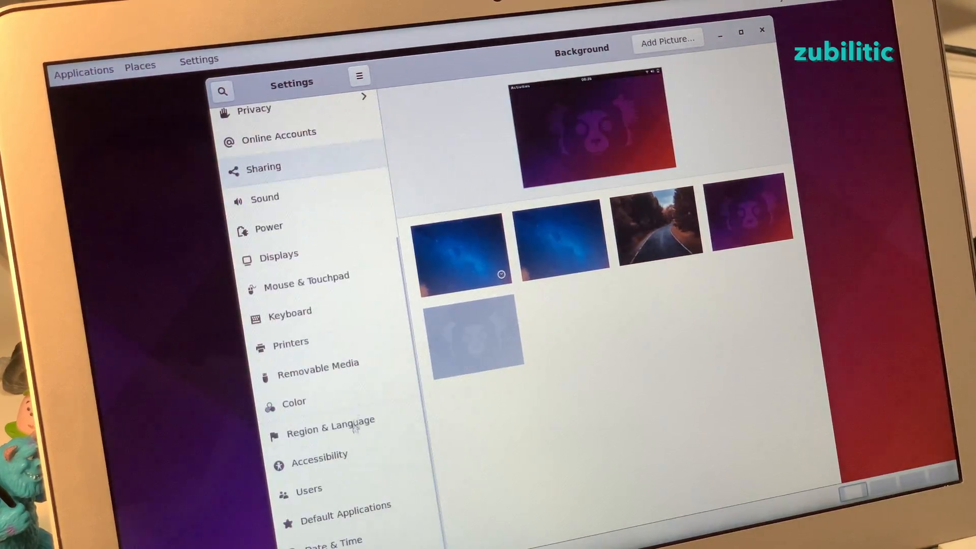
left_click(305, 276)
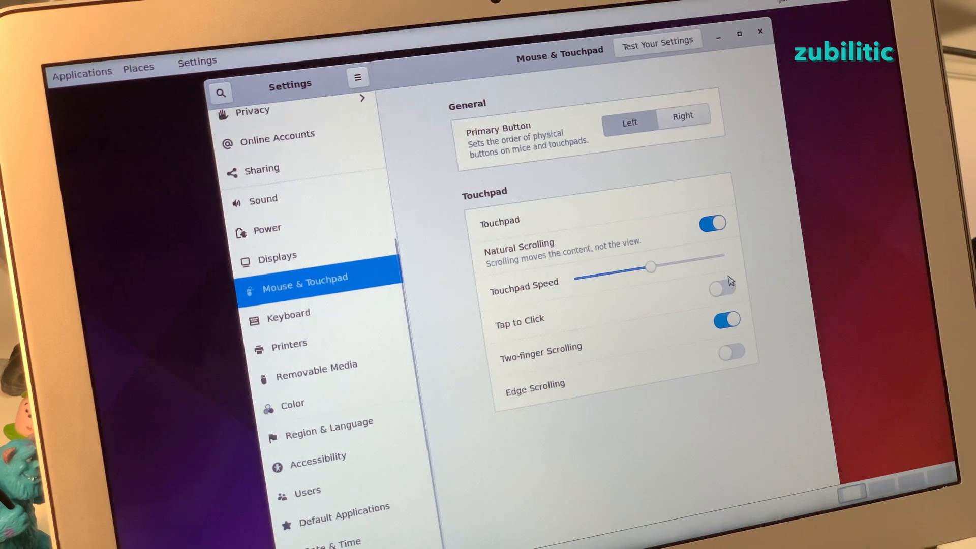
left_click(721, 287)
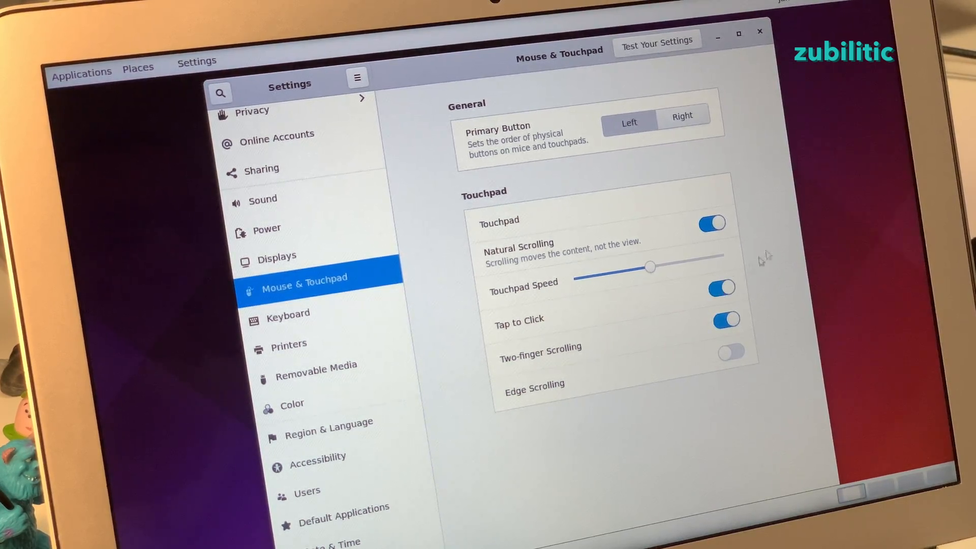